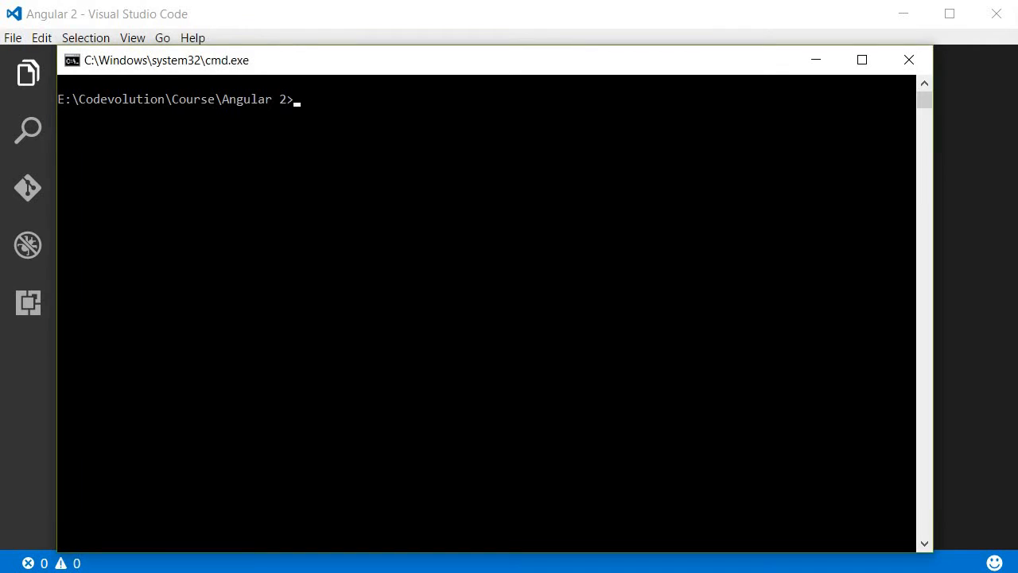
type("npm")
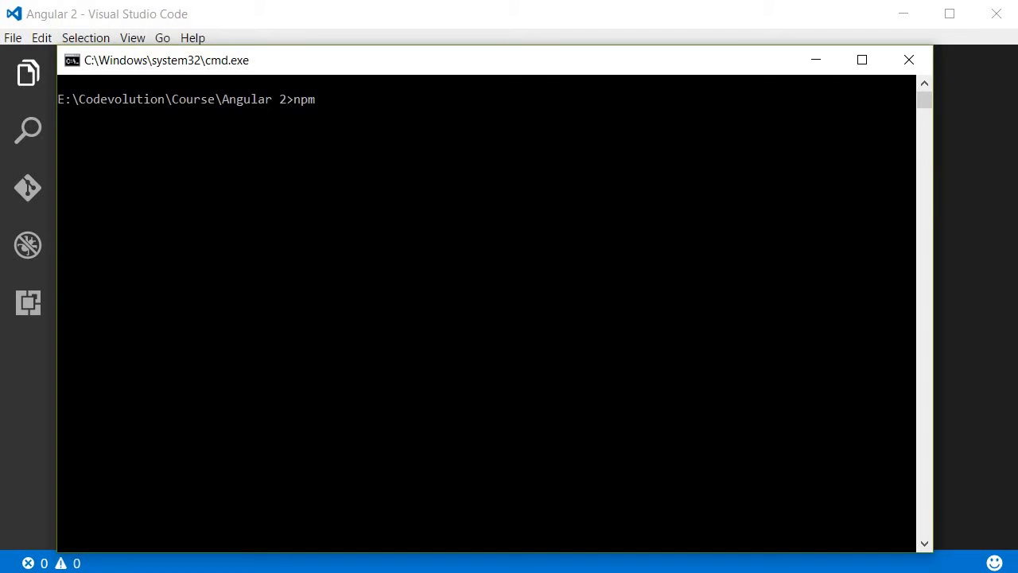
type("install")
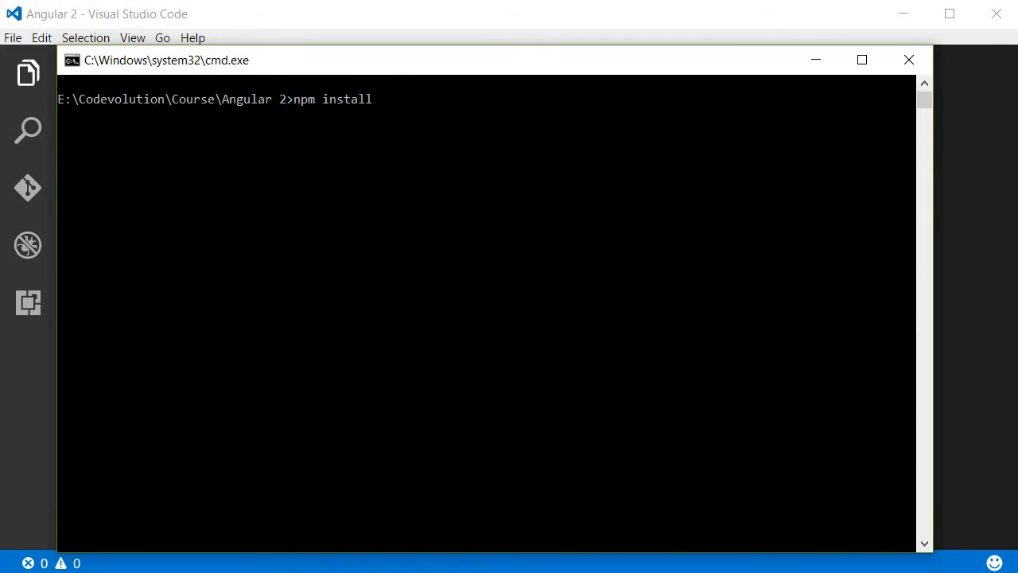
type("-g")
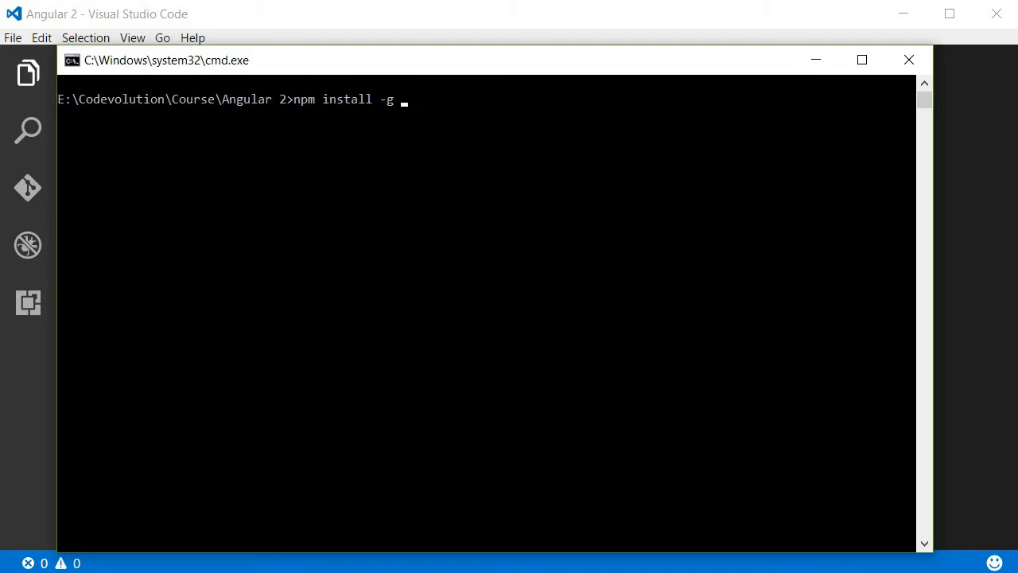
type("@angu")
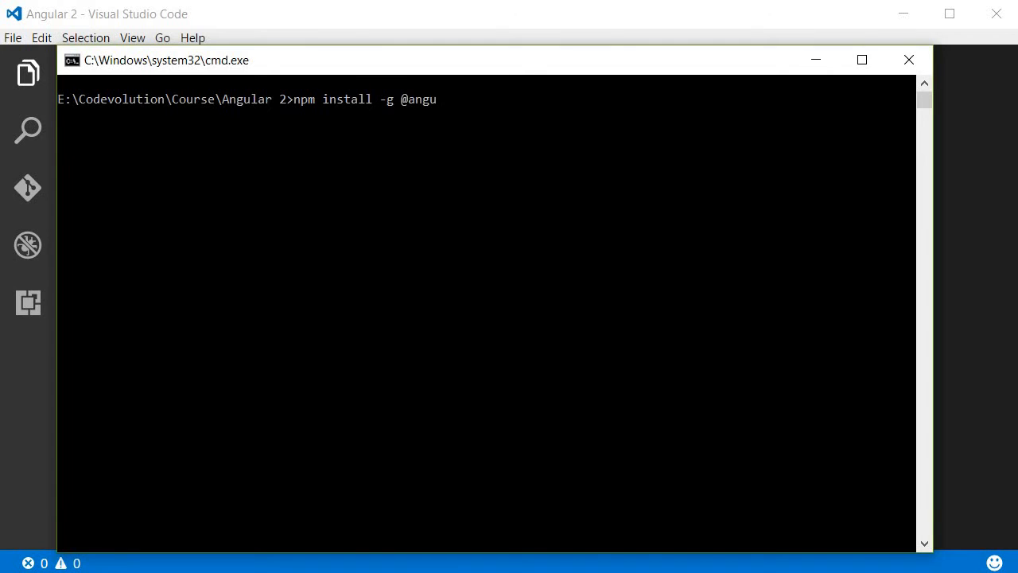
type("lar/cli")
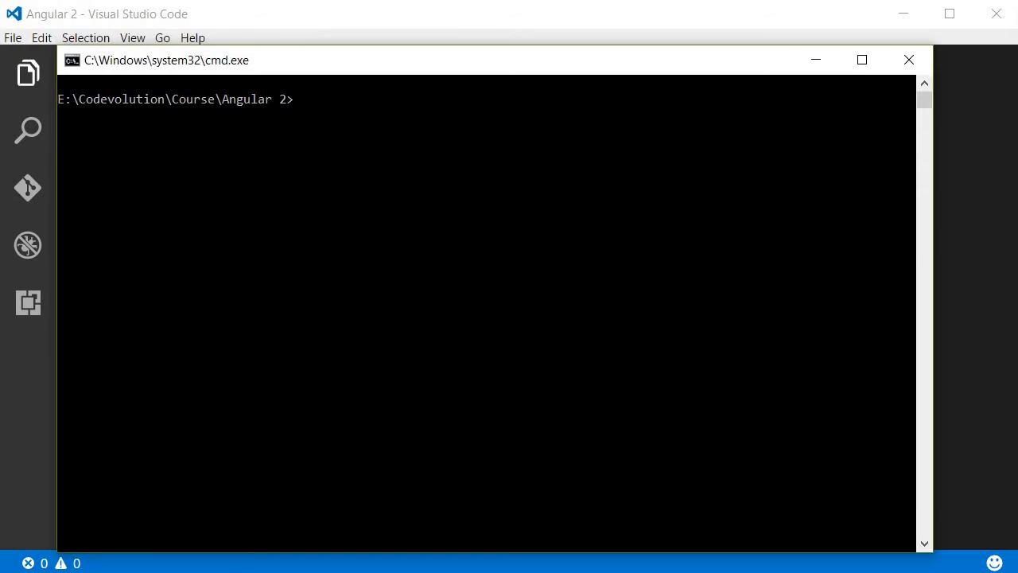
Step: Scaffold the democli Angular project with 'ng new democli'
type("ng new")
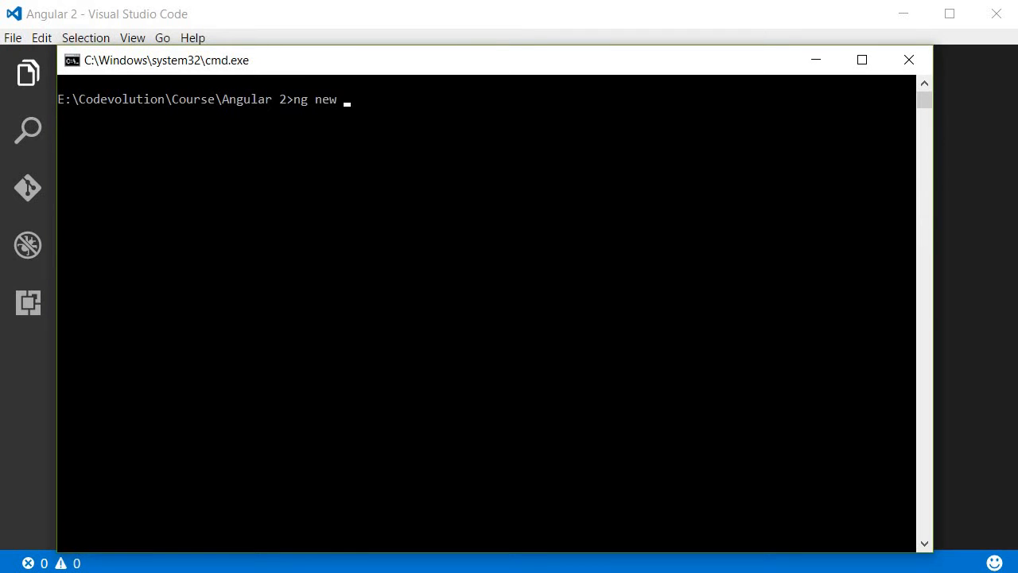
type("d")
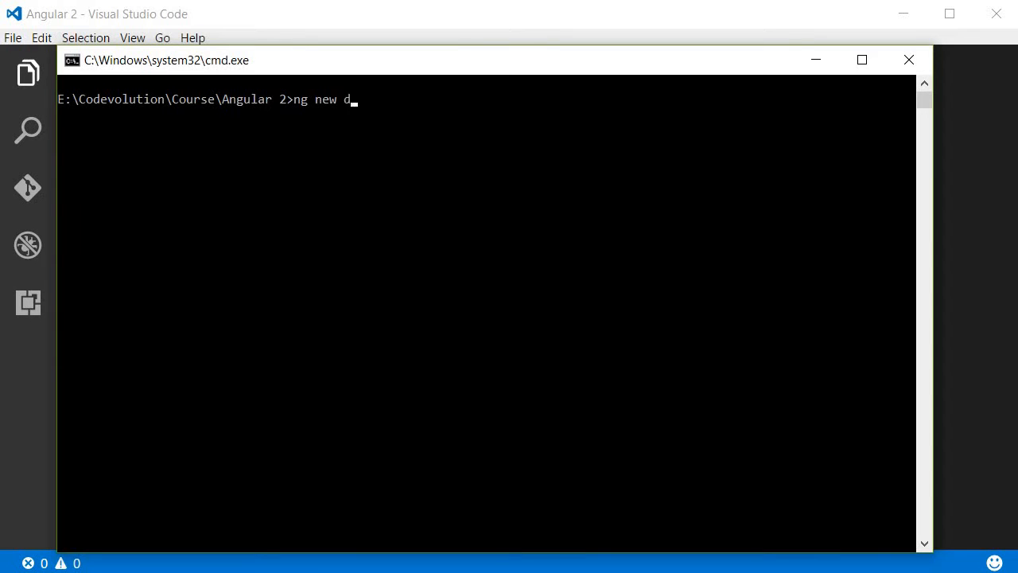
type("emocli")
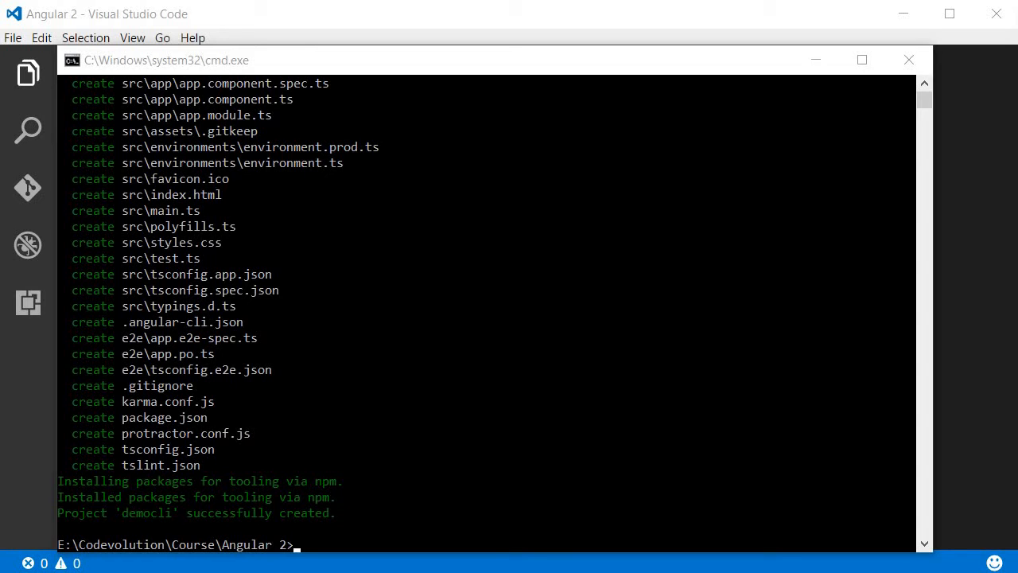
Step: Change into democli and launch the dev server with 'ng serve --open'
type("cd")
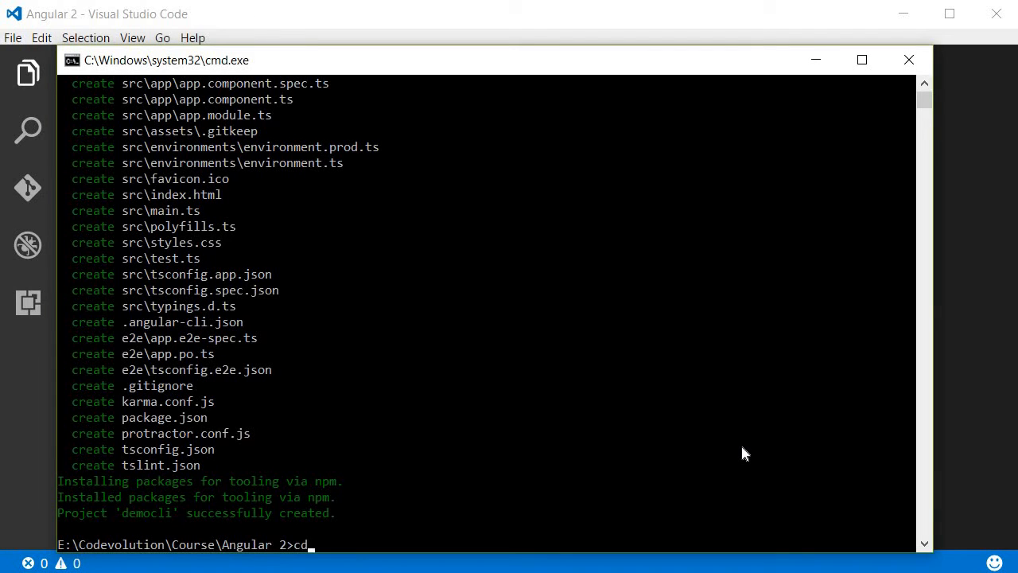
type("democli")
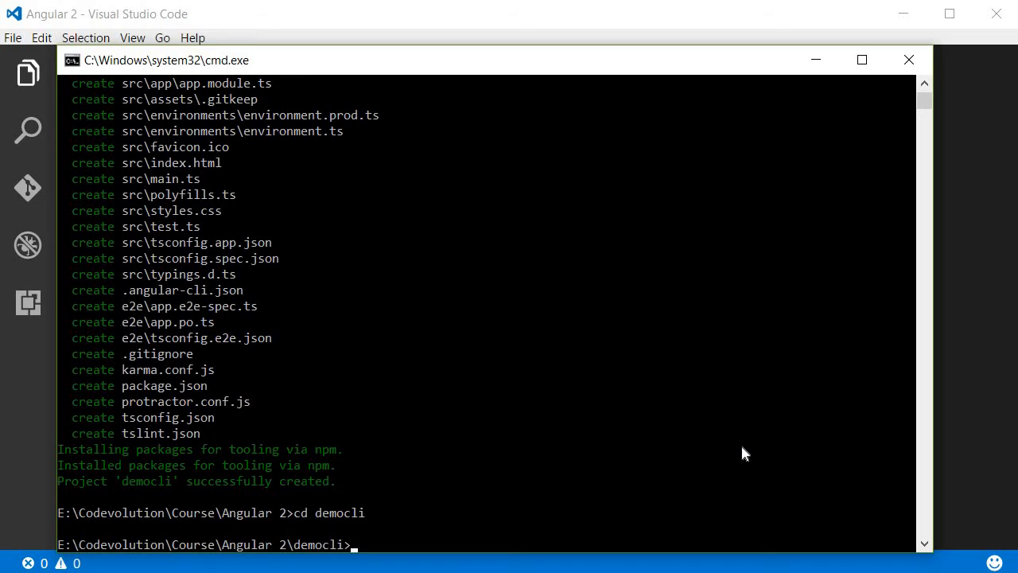
type("ng serve --open")
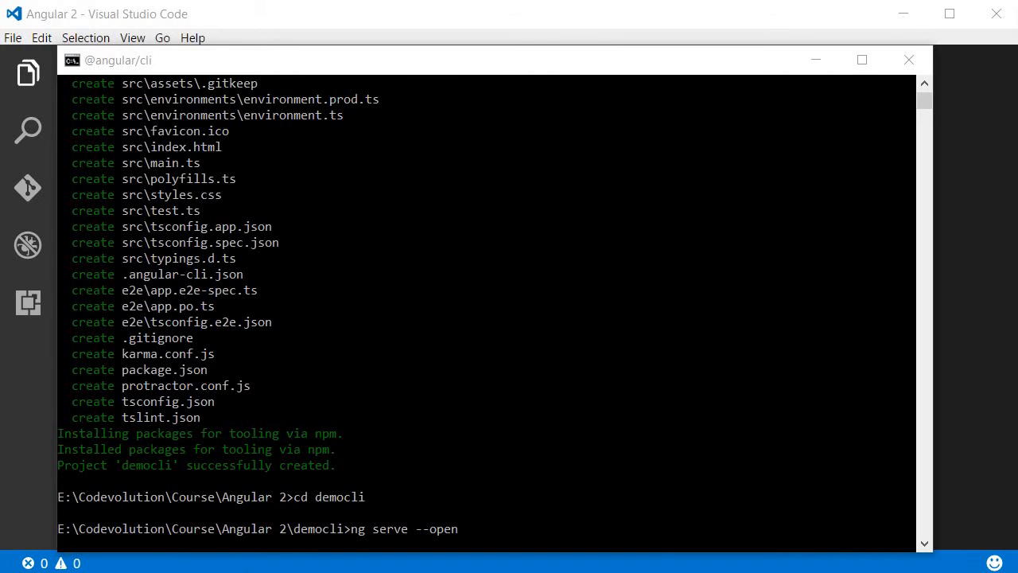
scroll("down", 3)
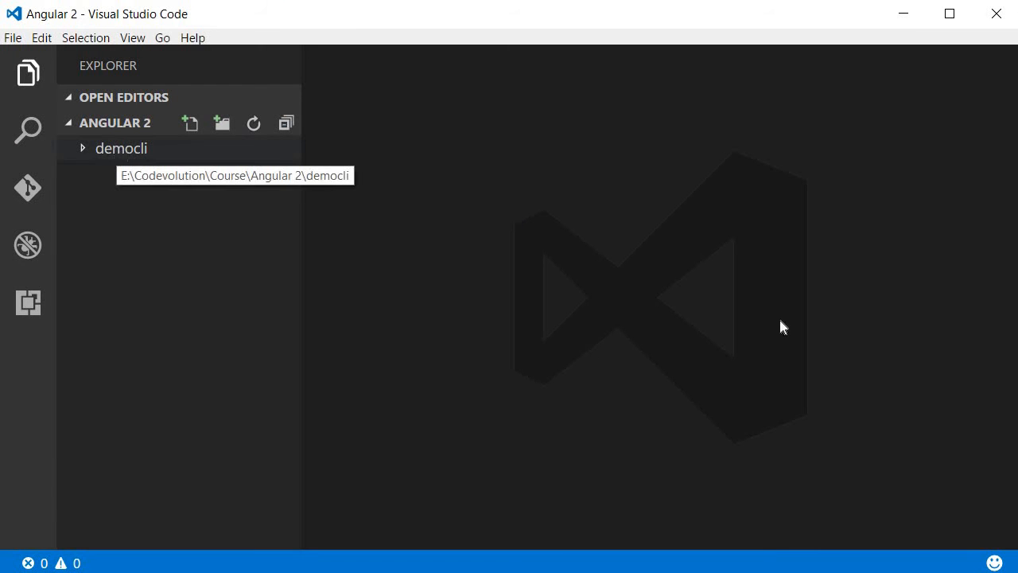
mouse_move(169, 152)
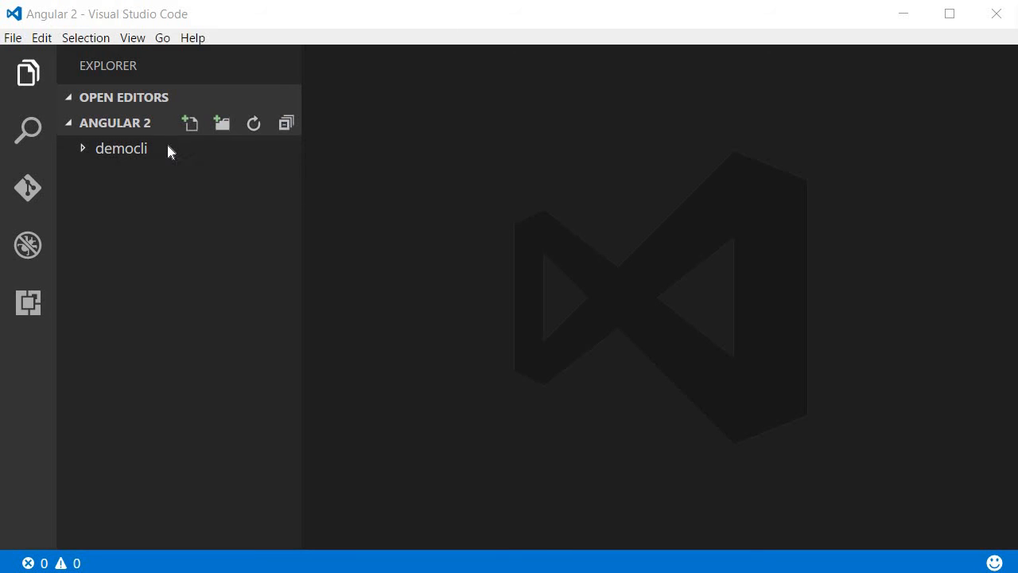
Step: Expand democli > src > app and open app.component.ts
left_click(121, 148)
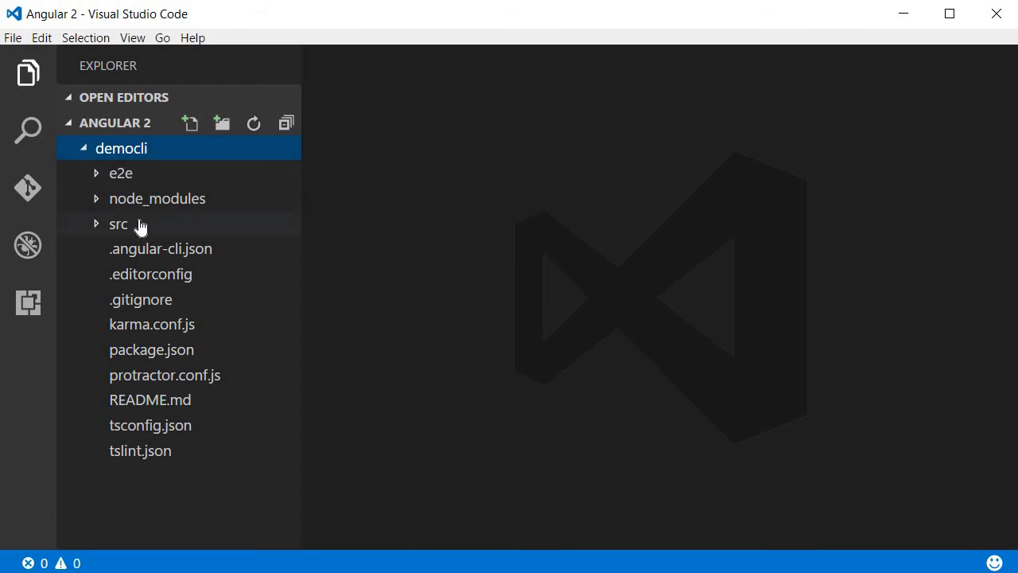
left_click(118, 224)
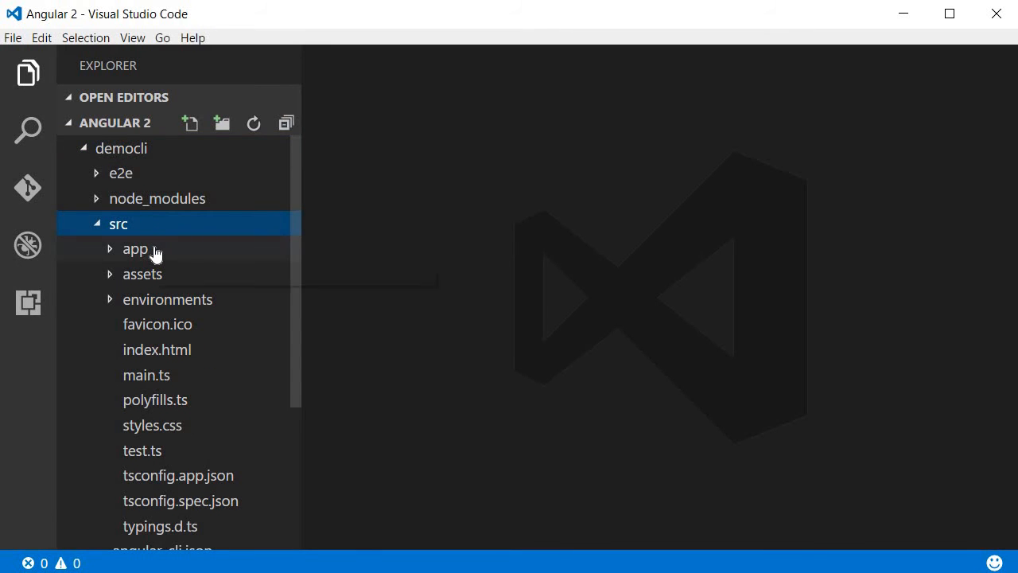
mouse_move(135, 248)
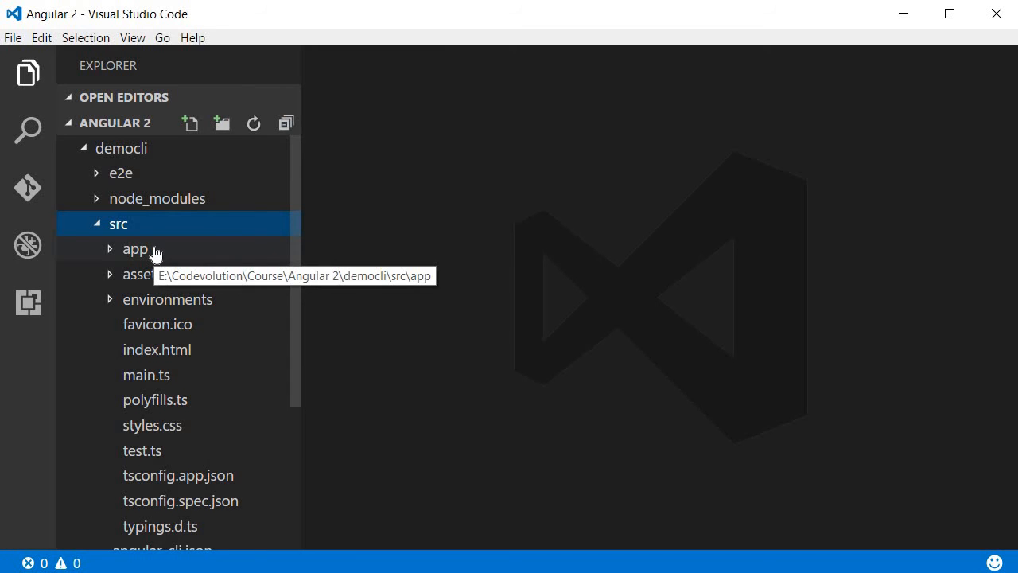
left_click(134, 249)
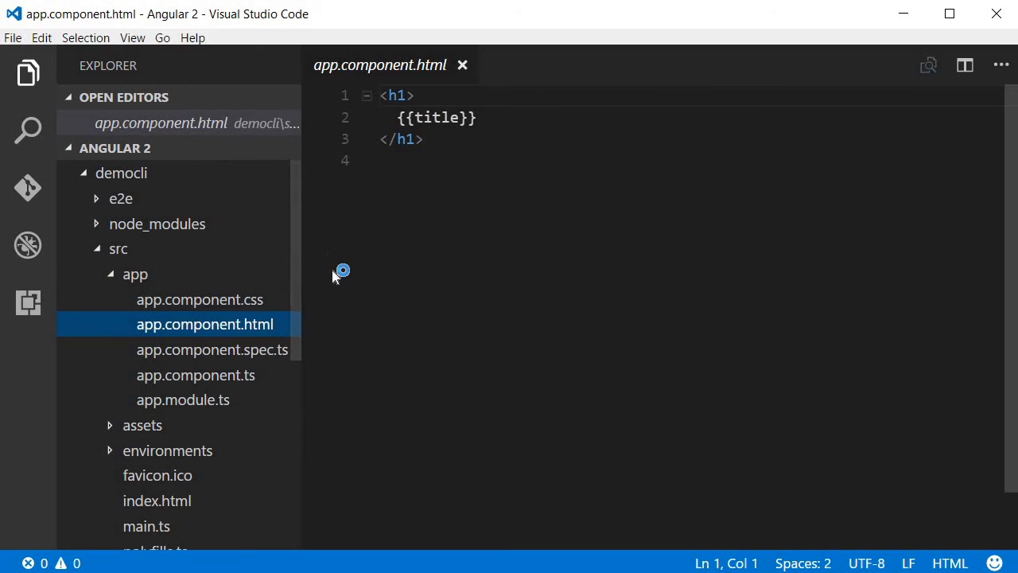
mouse_move(409, 167)
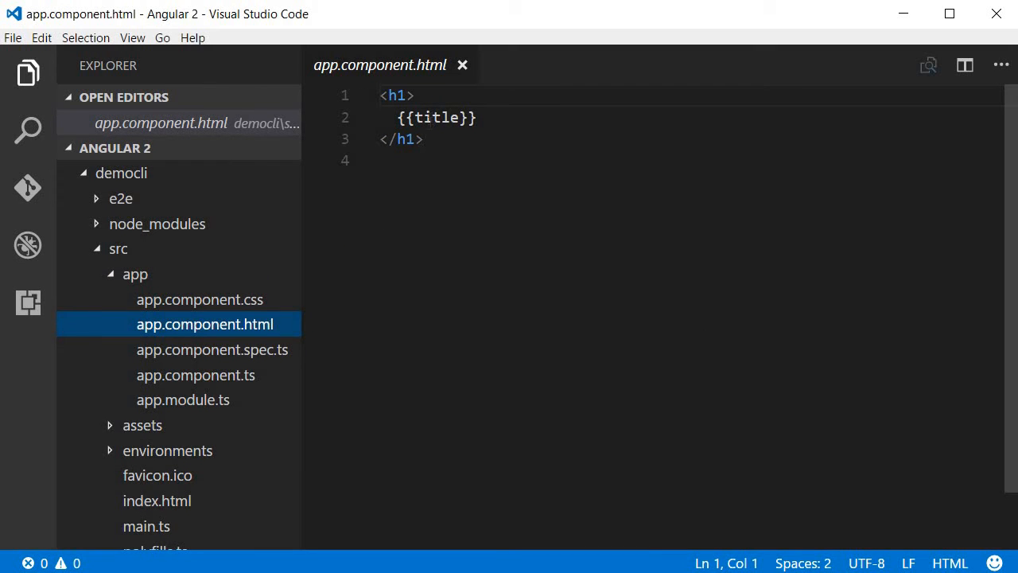
left_click(195, 374)
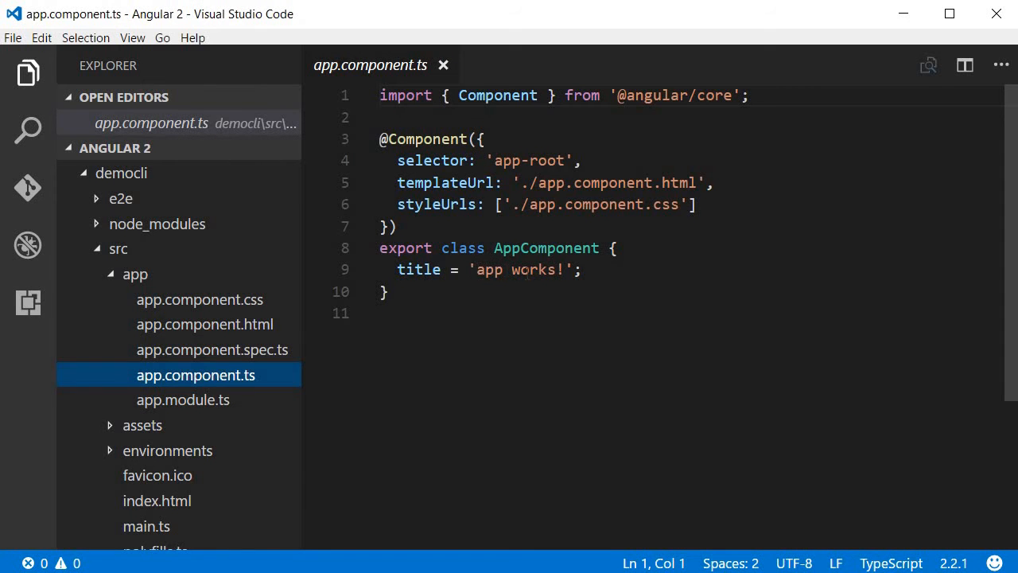
Step: Replace the 'app works' title with 'Hello World' in app.component.ts and save
left_click_drag(478, 268, 557, 269)
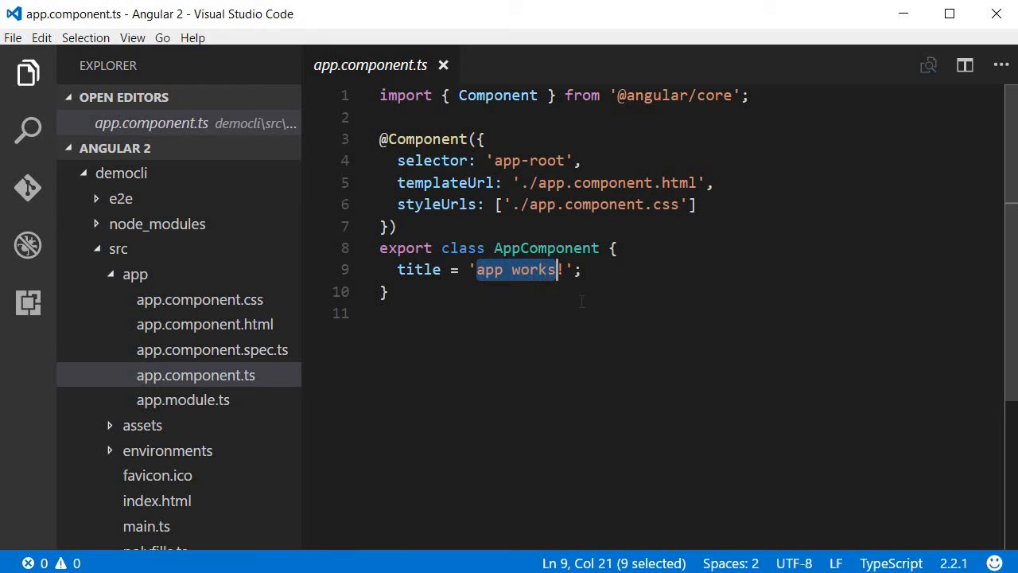
type("Hello")
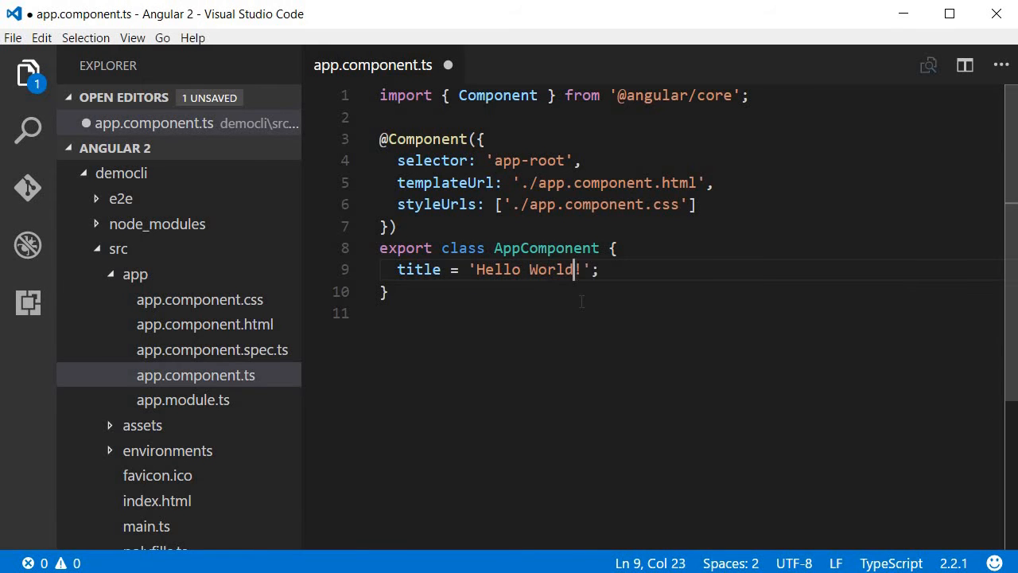
key("ctrl+s")
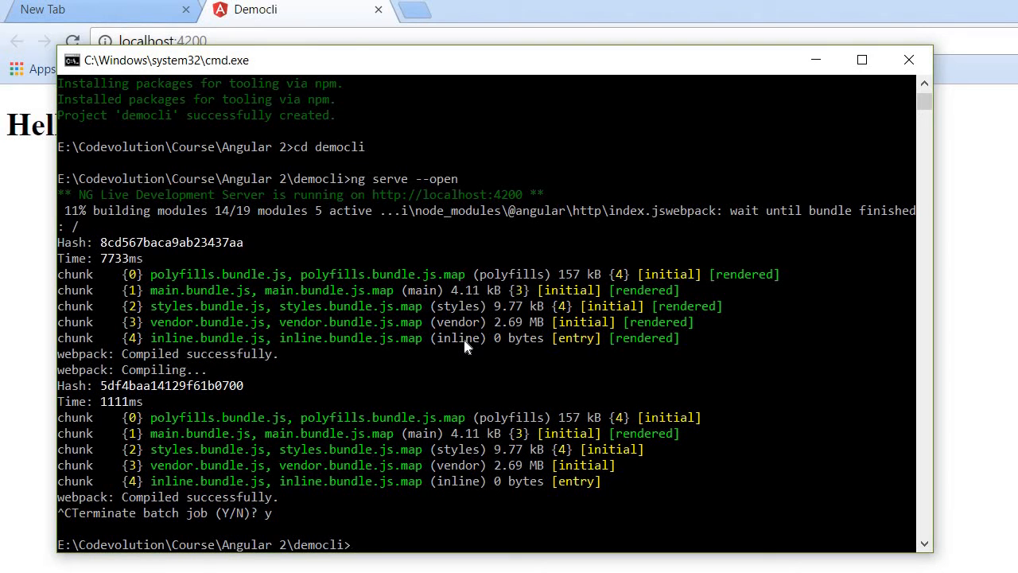
Step: Run 'ng g component test' to generate the test component
type("ng")
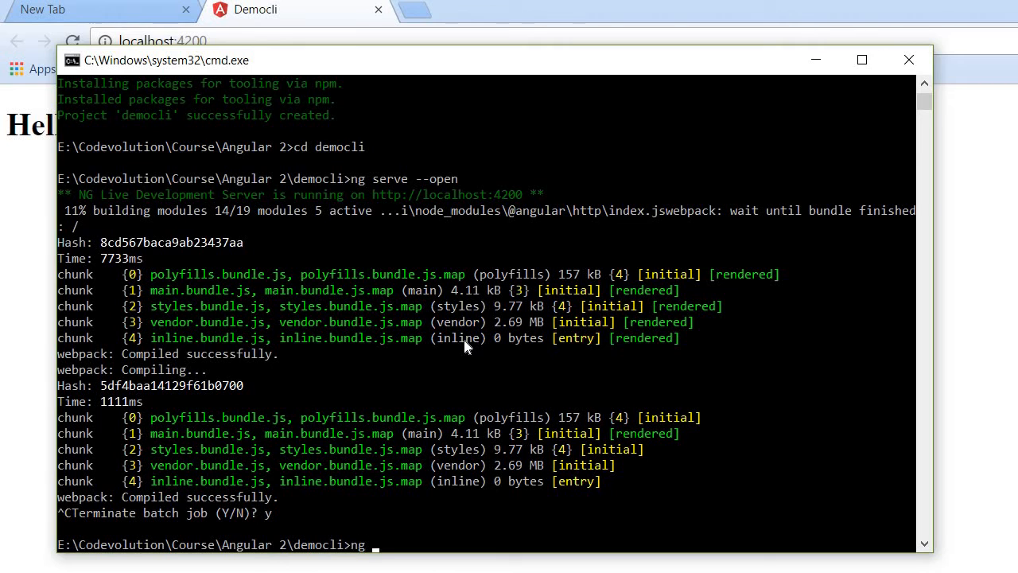
type("g")
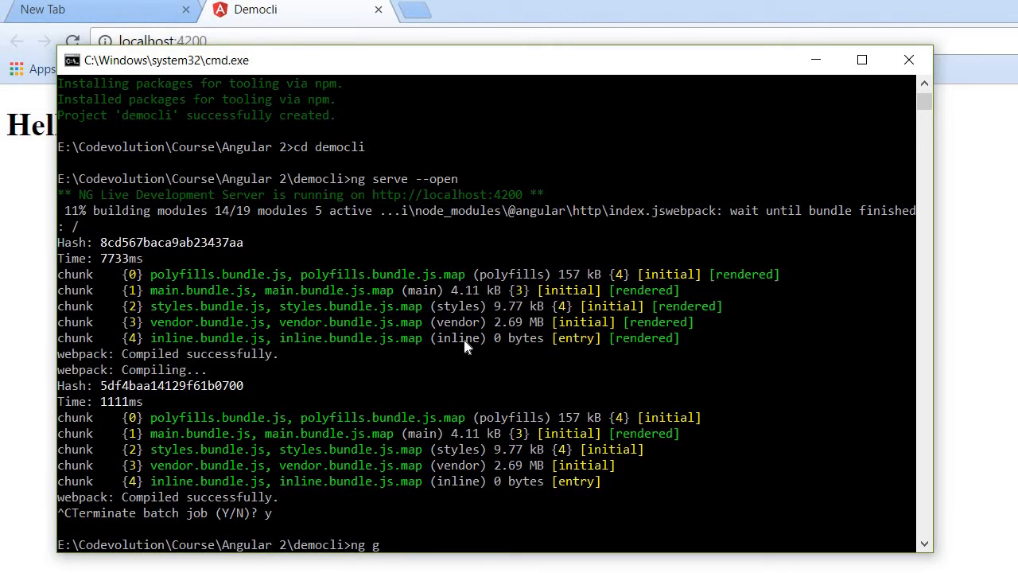
type("co")
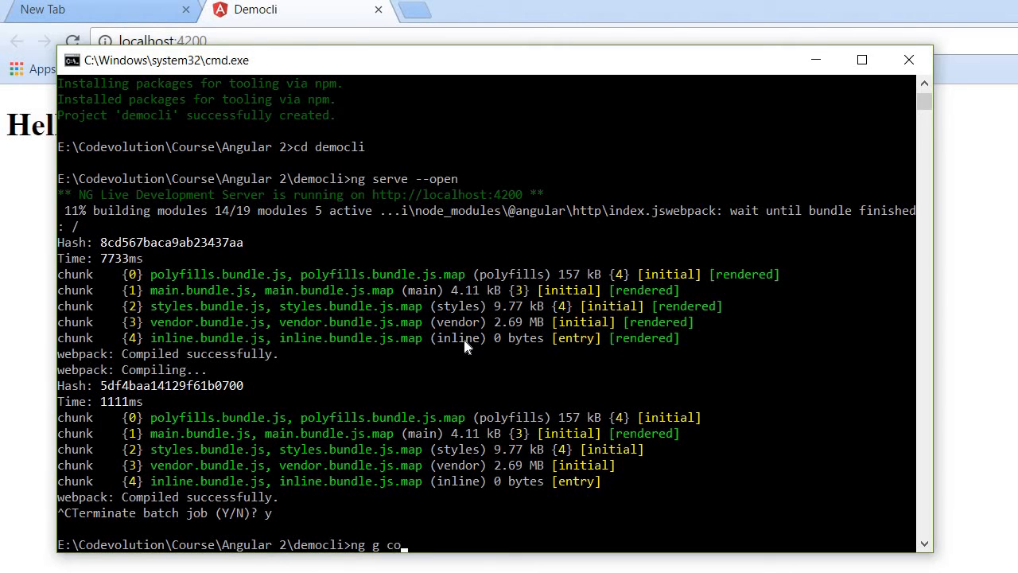
type("mponent")
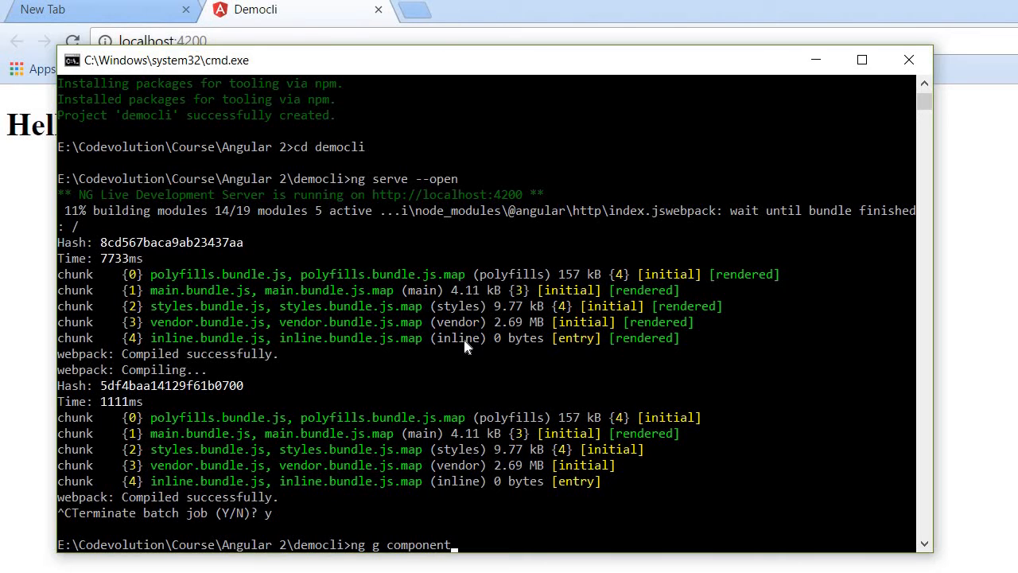
type("test")
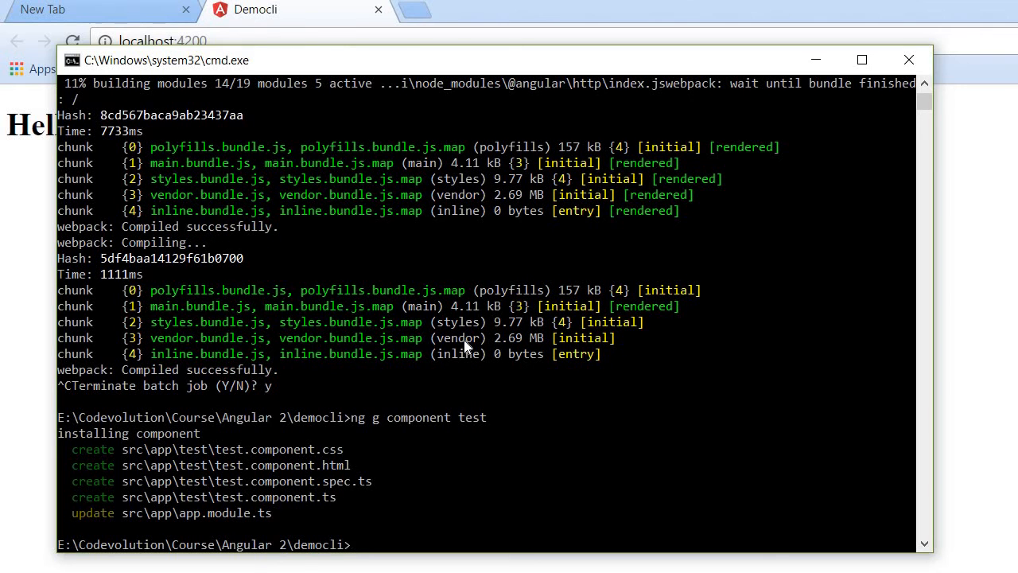
mouse_move(617, 485)
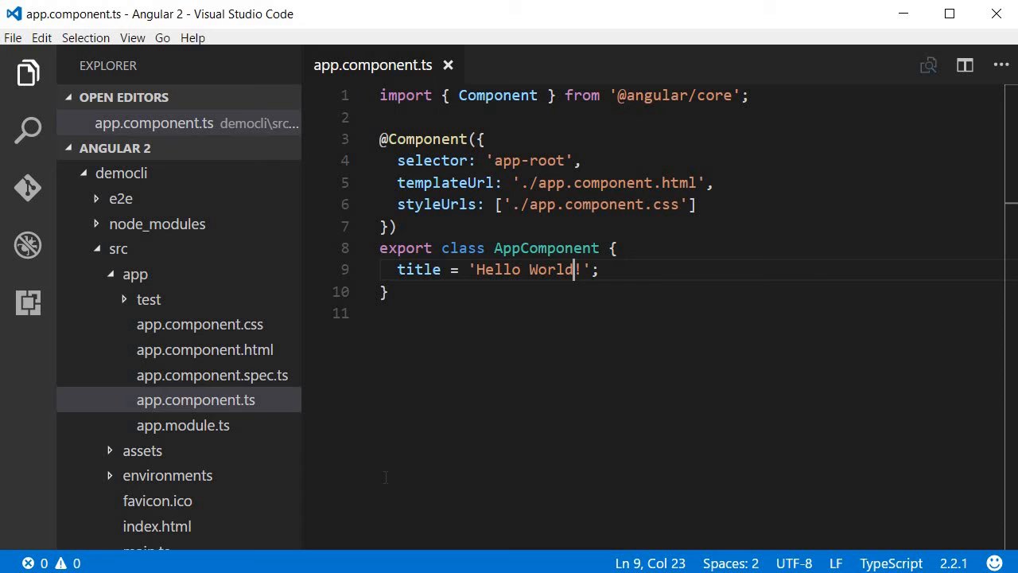
mouse_move(170, 308)
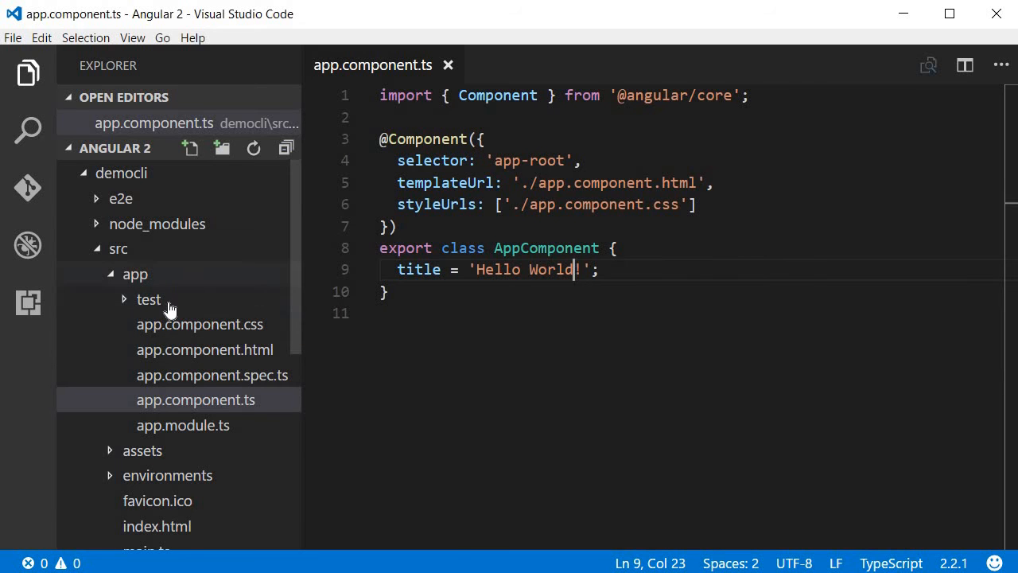
mouse_move(149, 299)
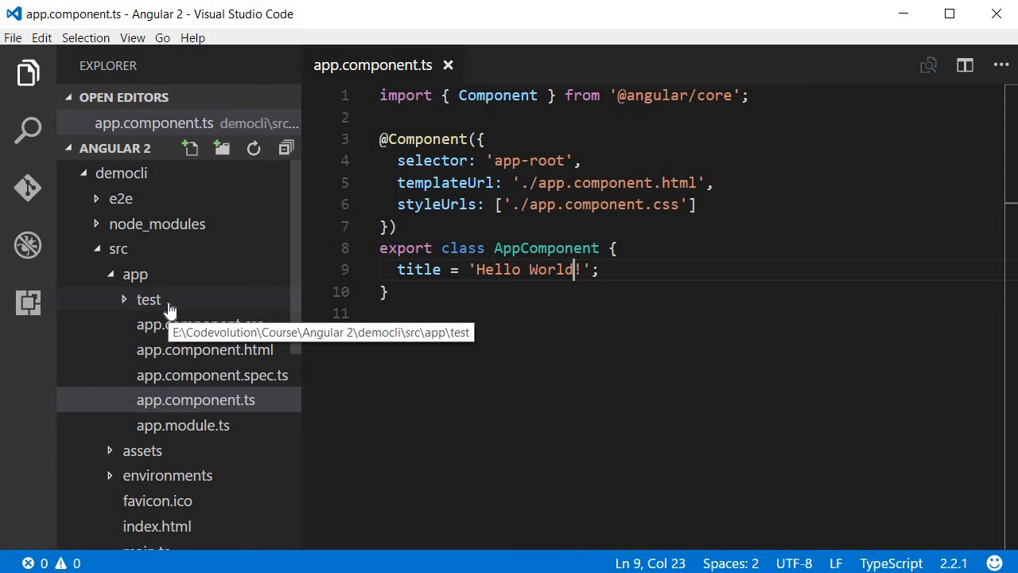
Step: Expand the test folder and view test.component.css, .html, then .ts
left_click(149, 299)
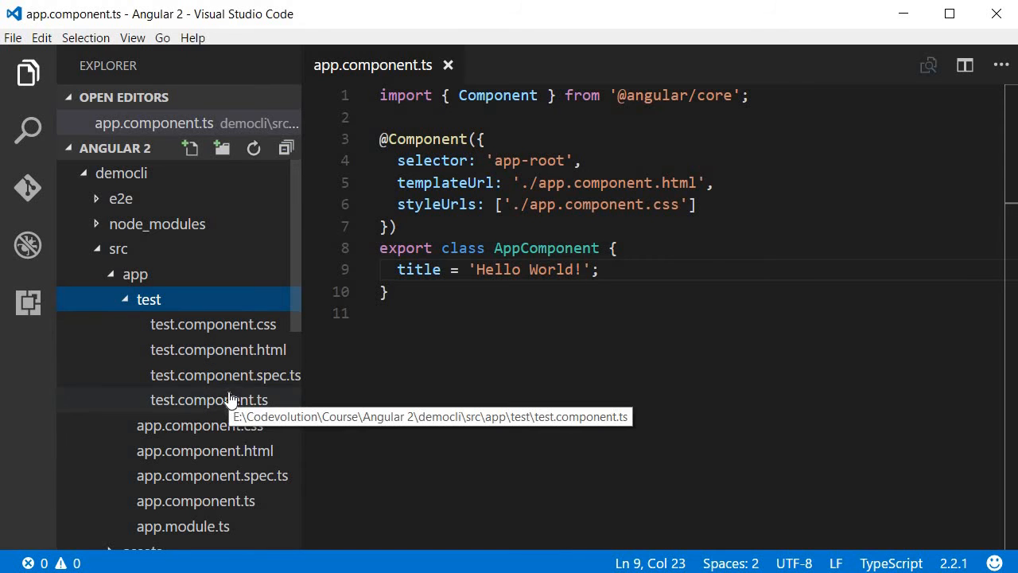
mouse_move(217, 349)
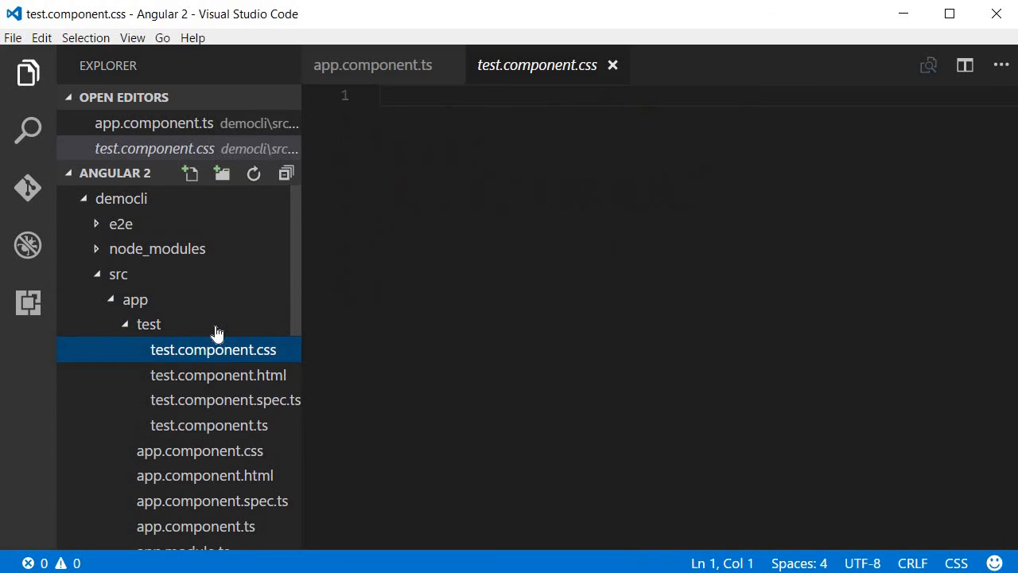
left_click(218, 374)
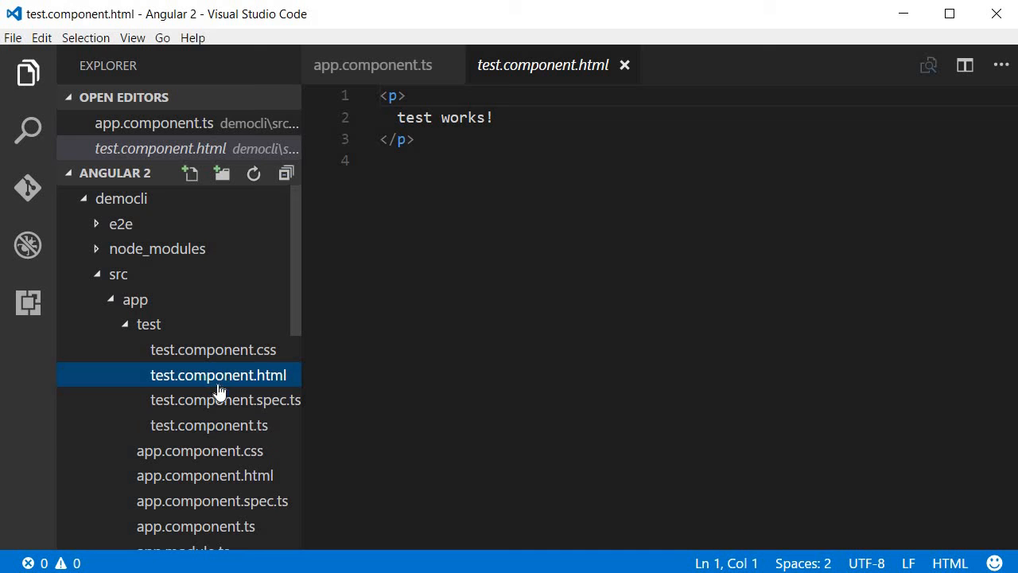
left_click(208, 425)
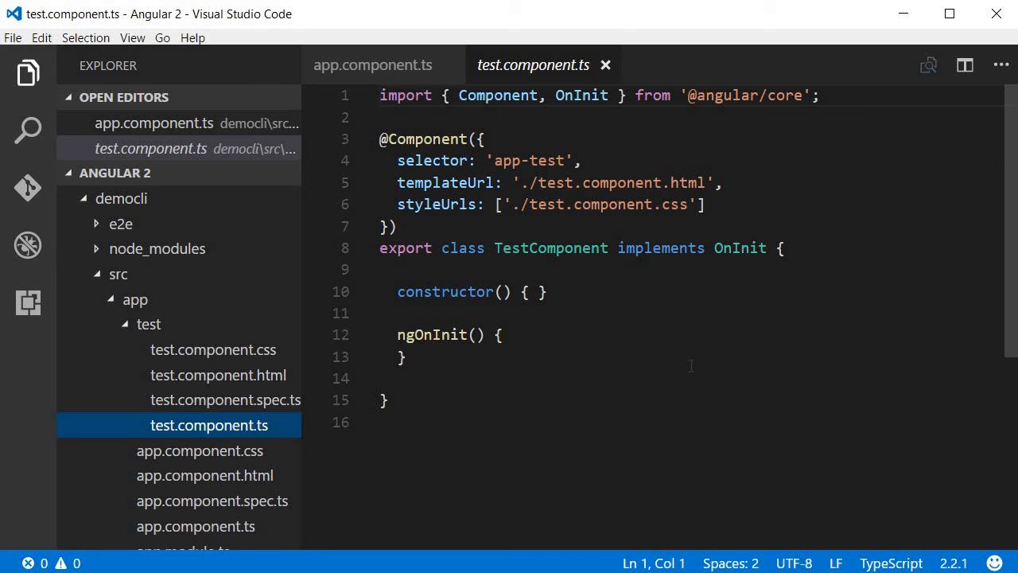
left_click(183, 436)
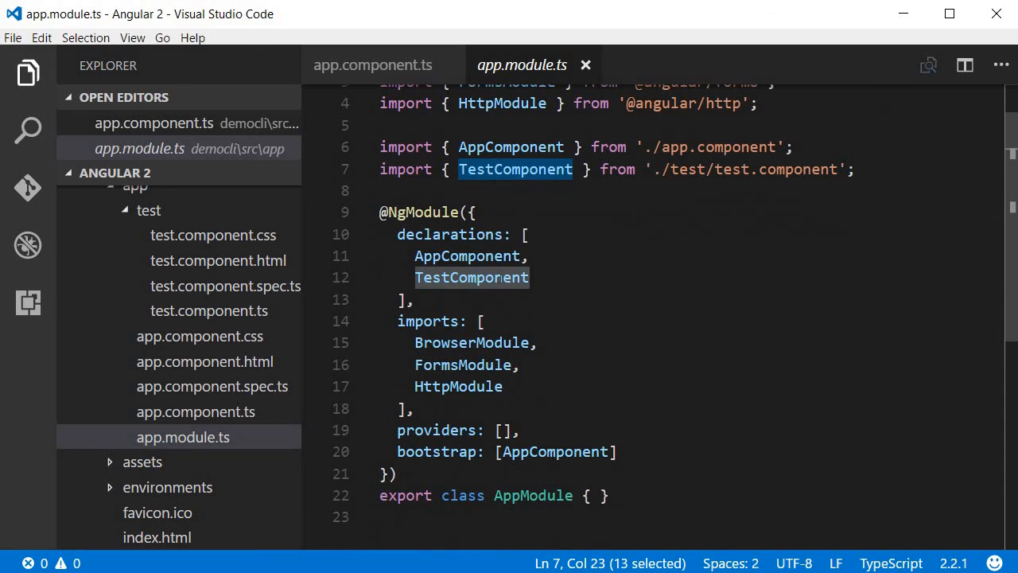
mouse_move(577, 284)
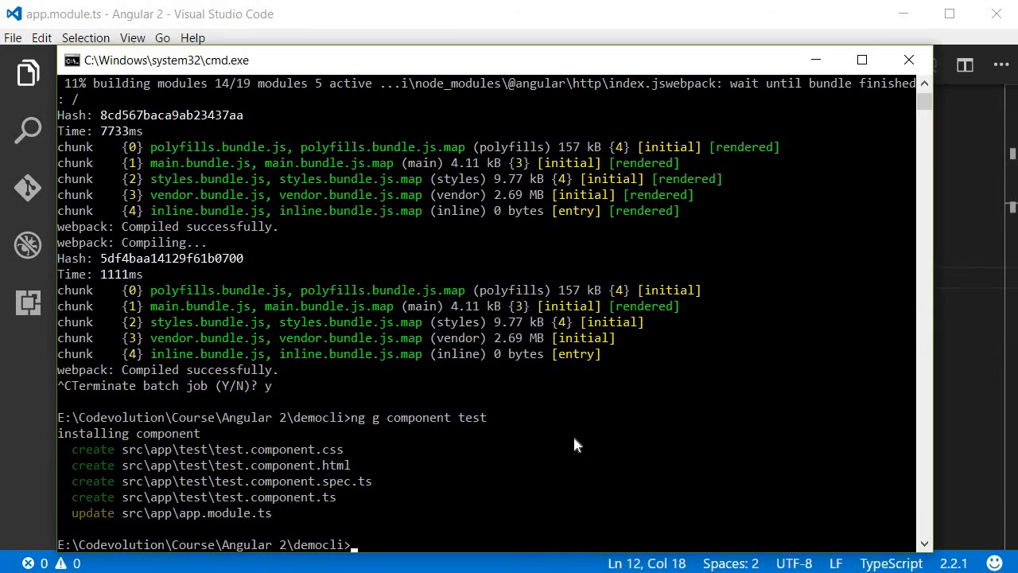
Step: Run 'ng g service test' to generate the test service
type("ng")
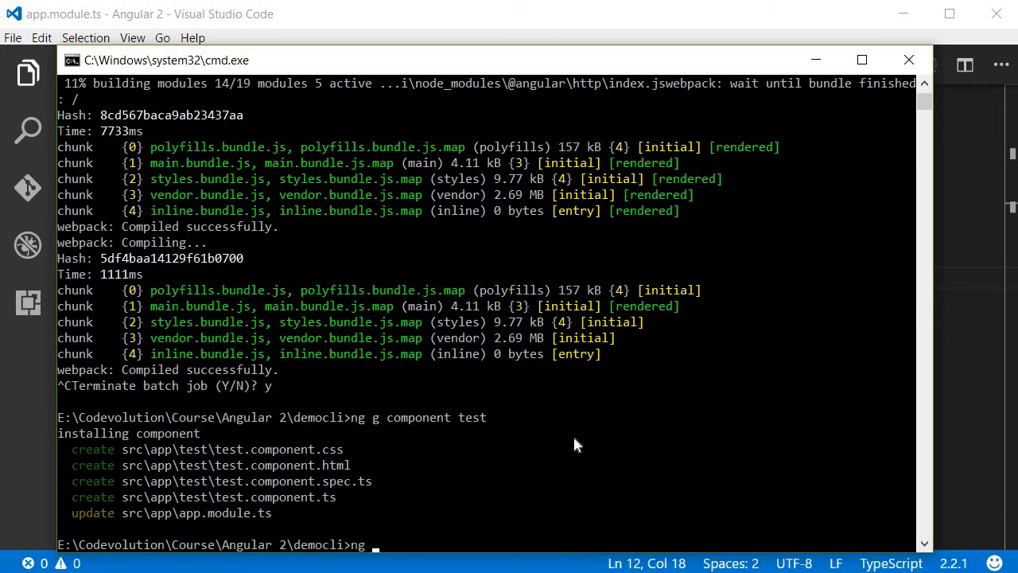
type("g")
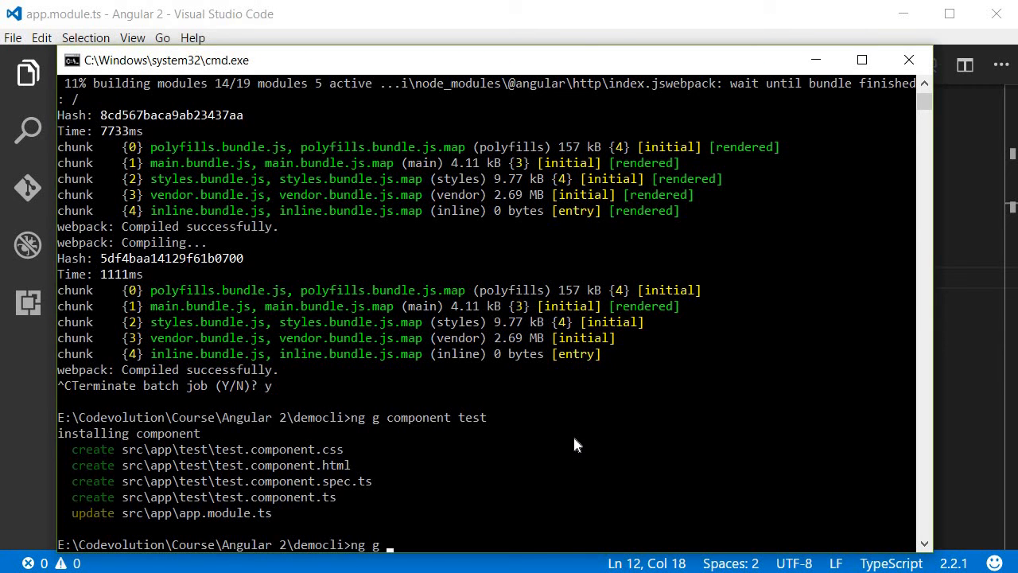
type("service")
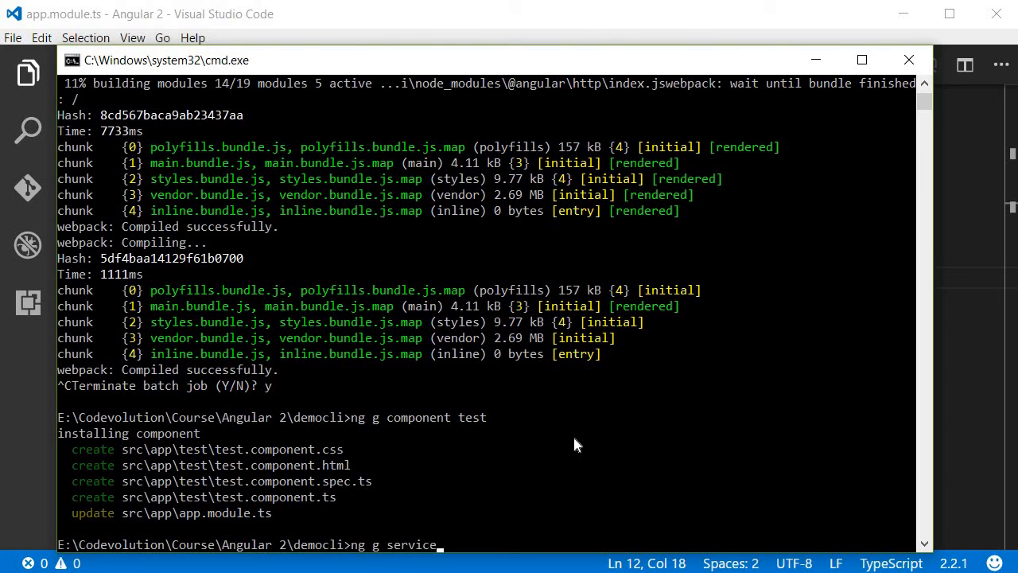
type("test")
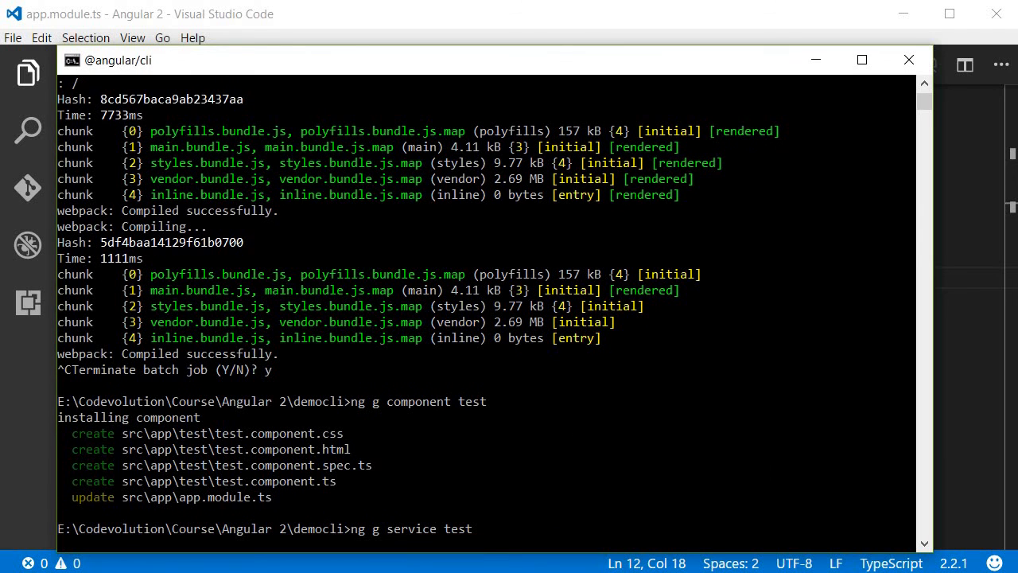
scroll("down", 3)
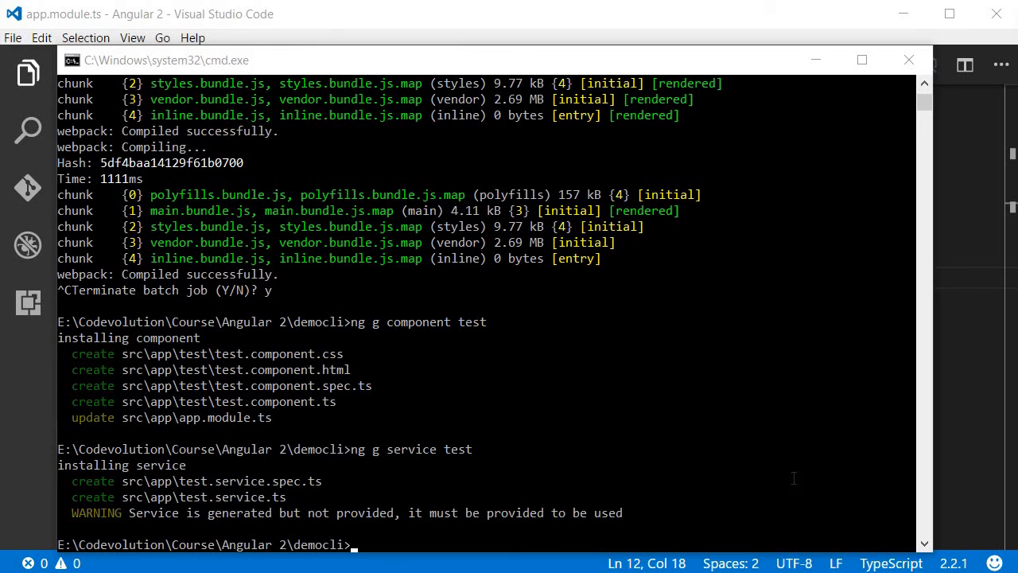
mouse_move(723, 540)
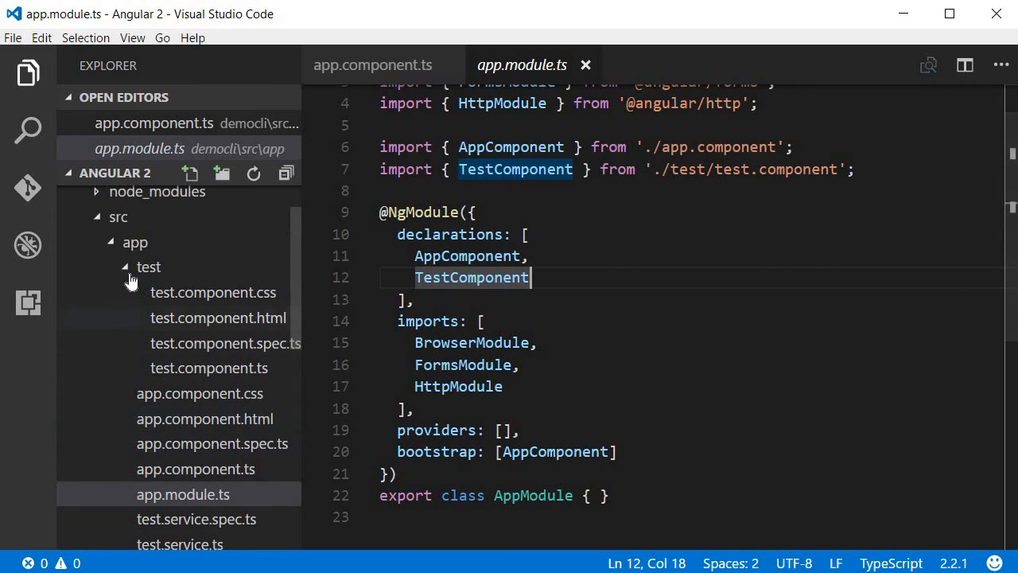
Step: Collapse the test folder and open test.service.ts
left_click(148, 266)
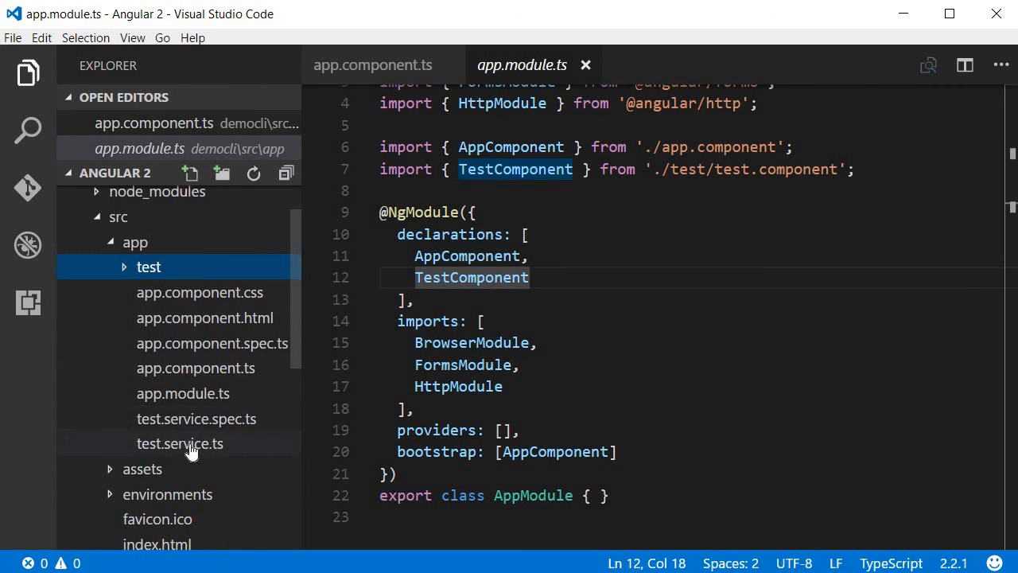
left_click(180, 443)
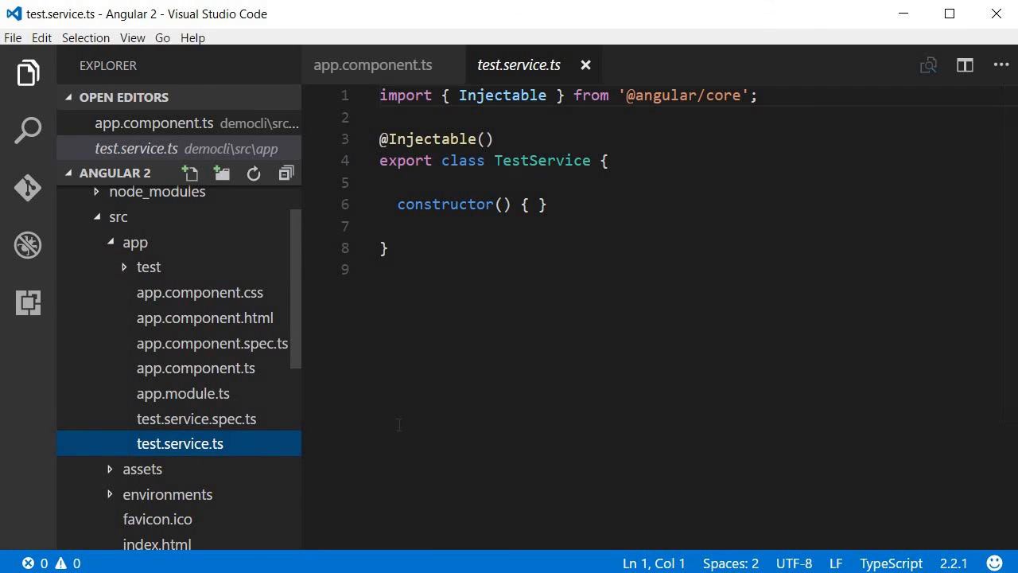